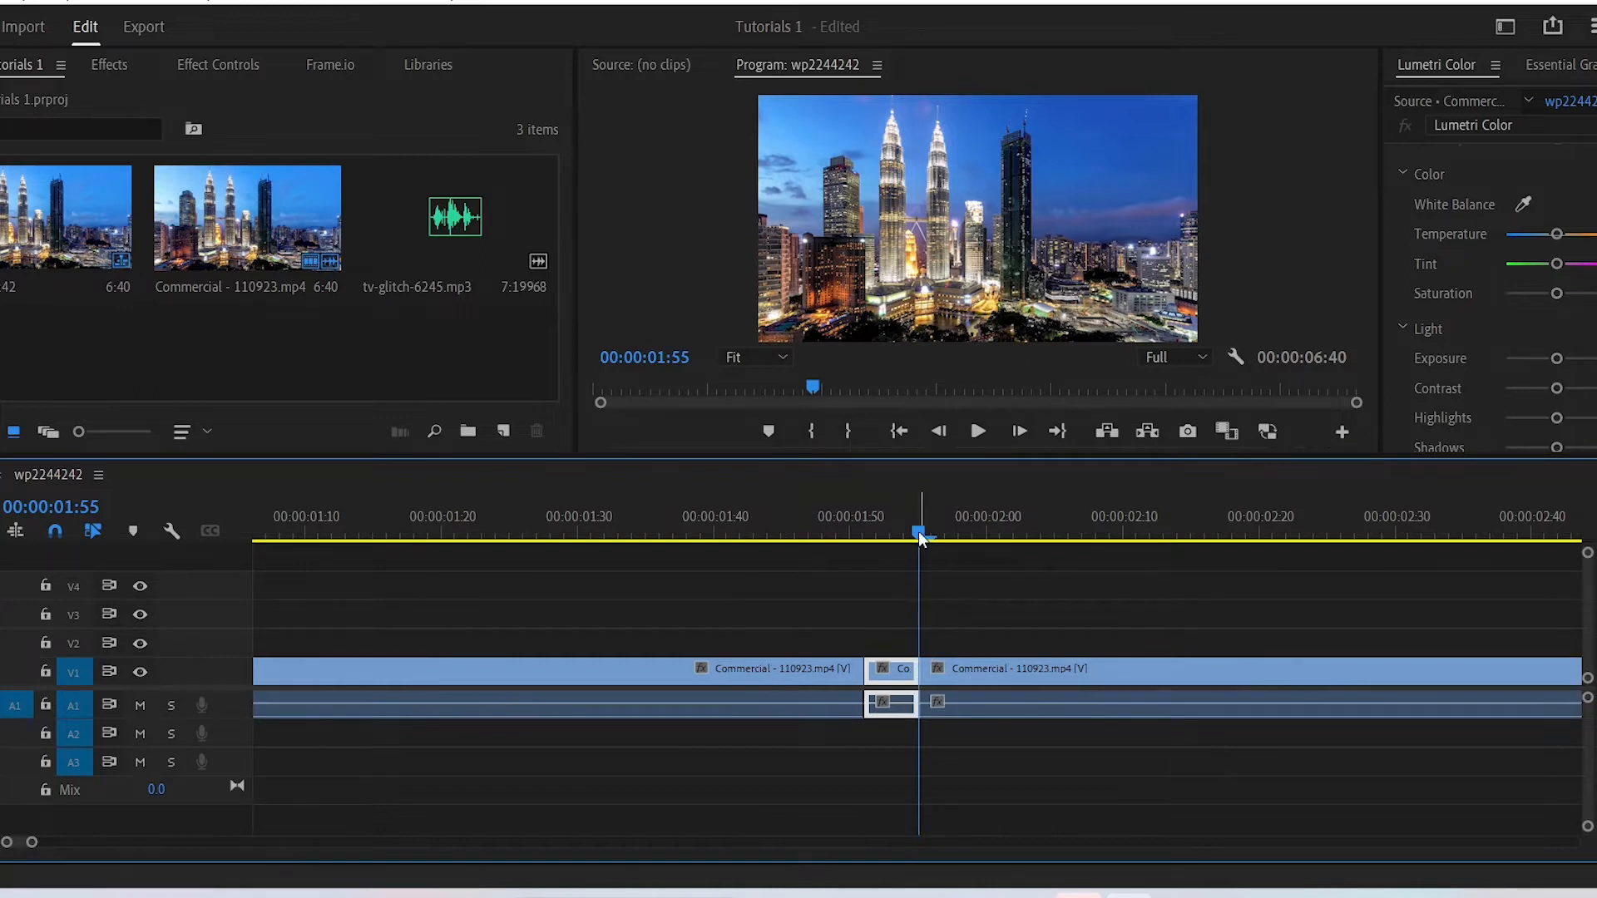
Preview the cut, then filter the Effects panel with "glit" to find VR Digital Glitch.
click(975, 432)
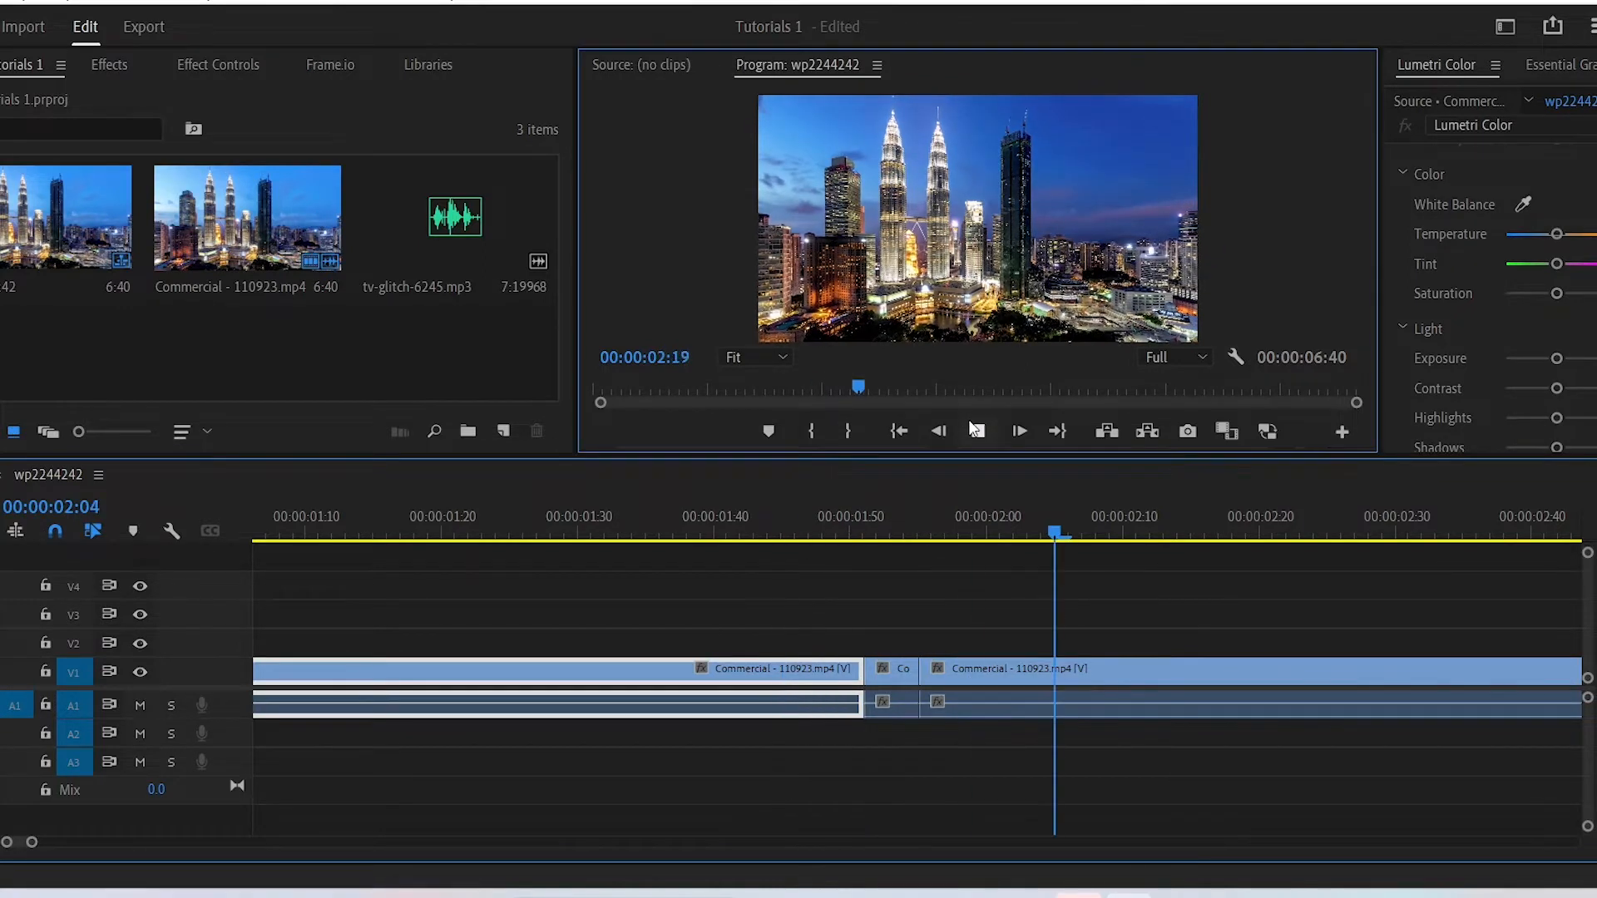
click(768, 531)
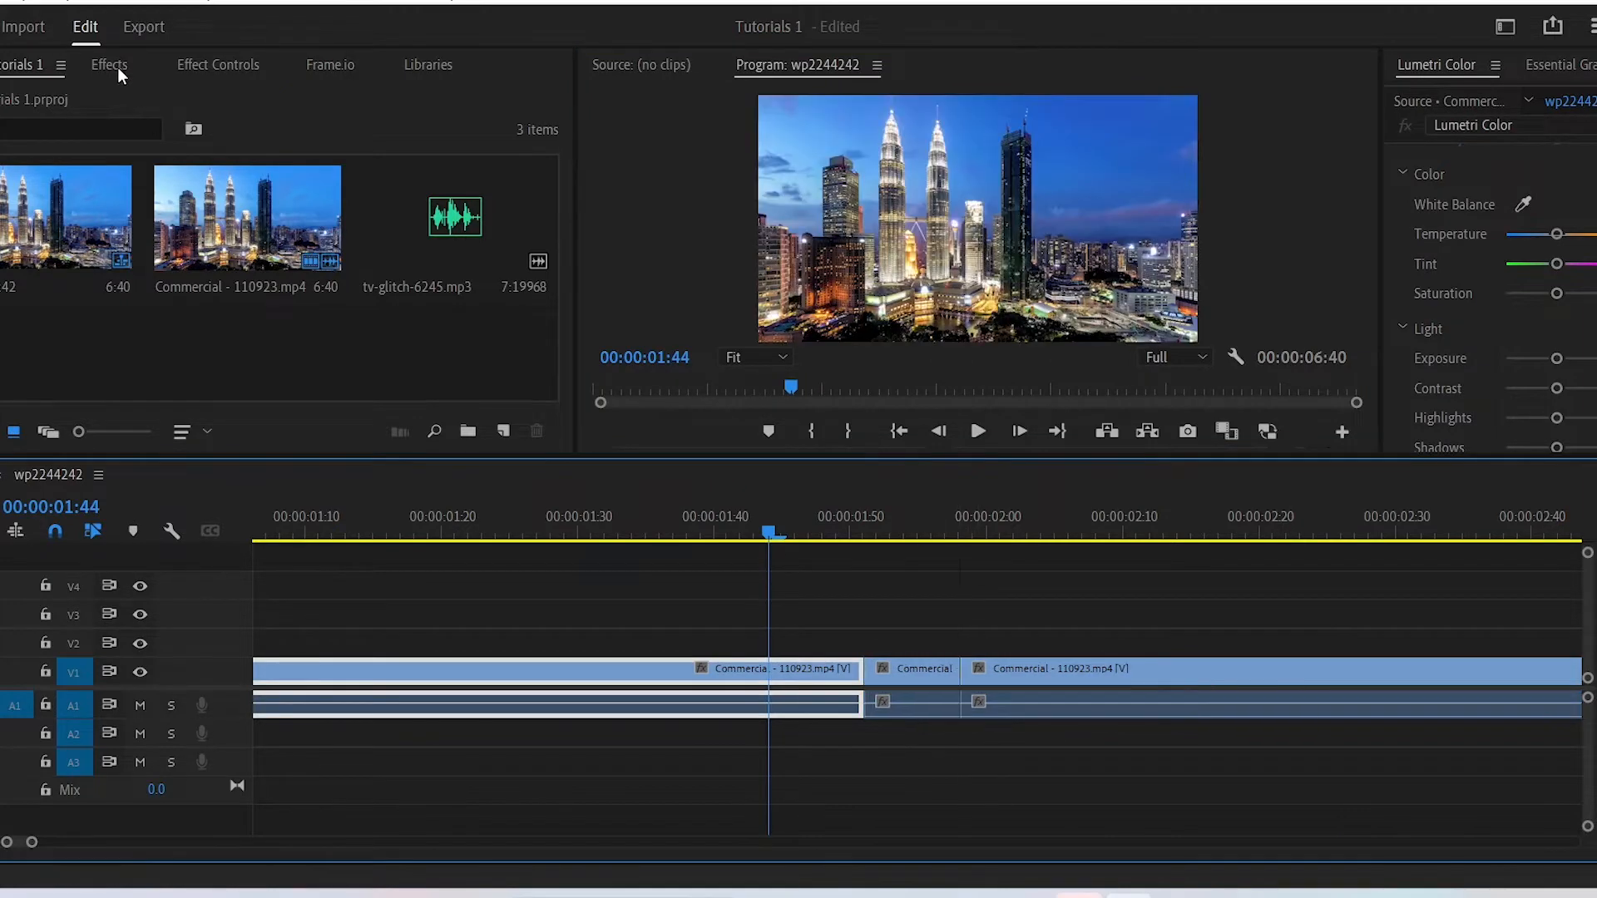
text(gli)
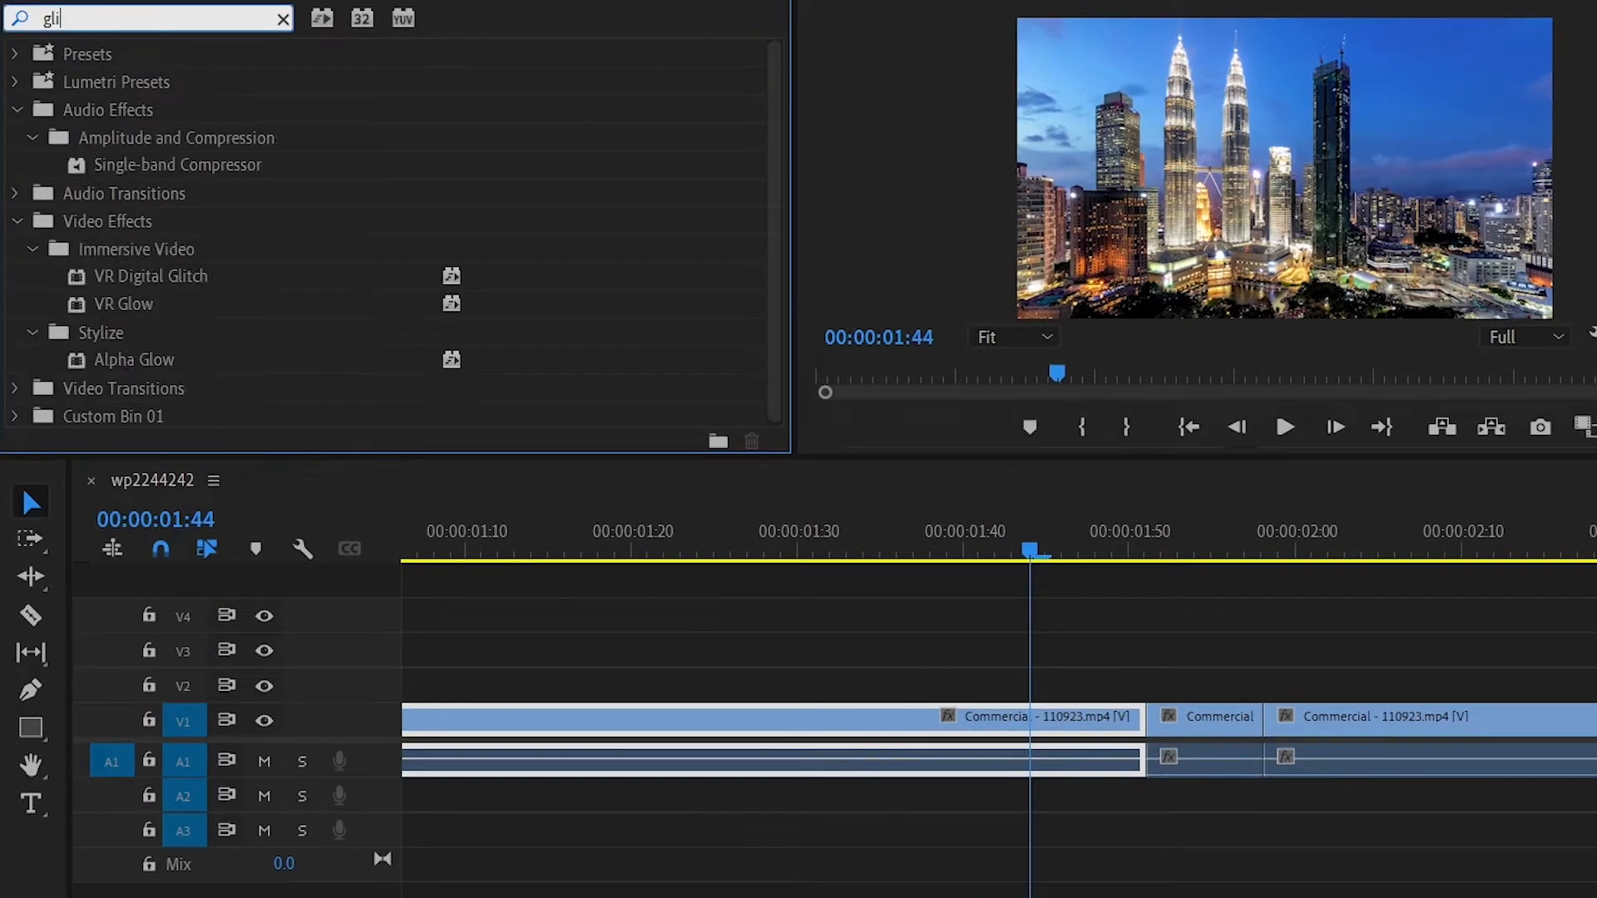
text(t)
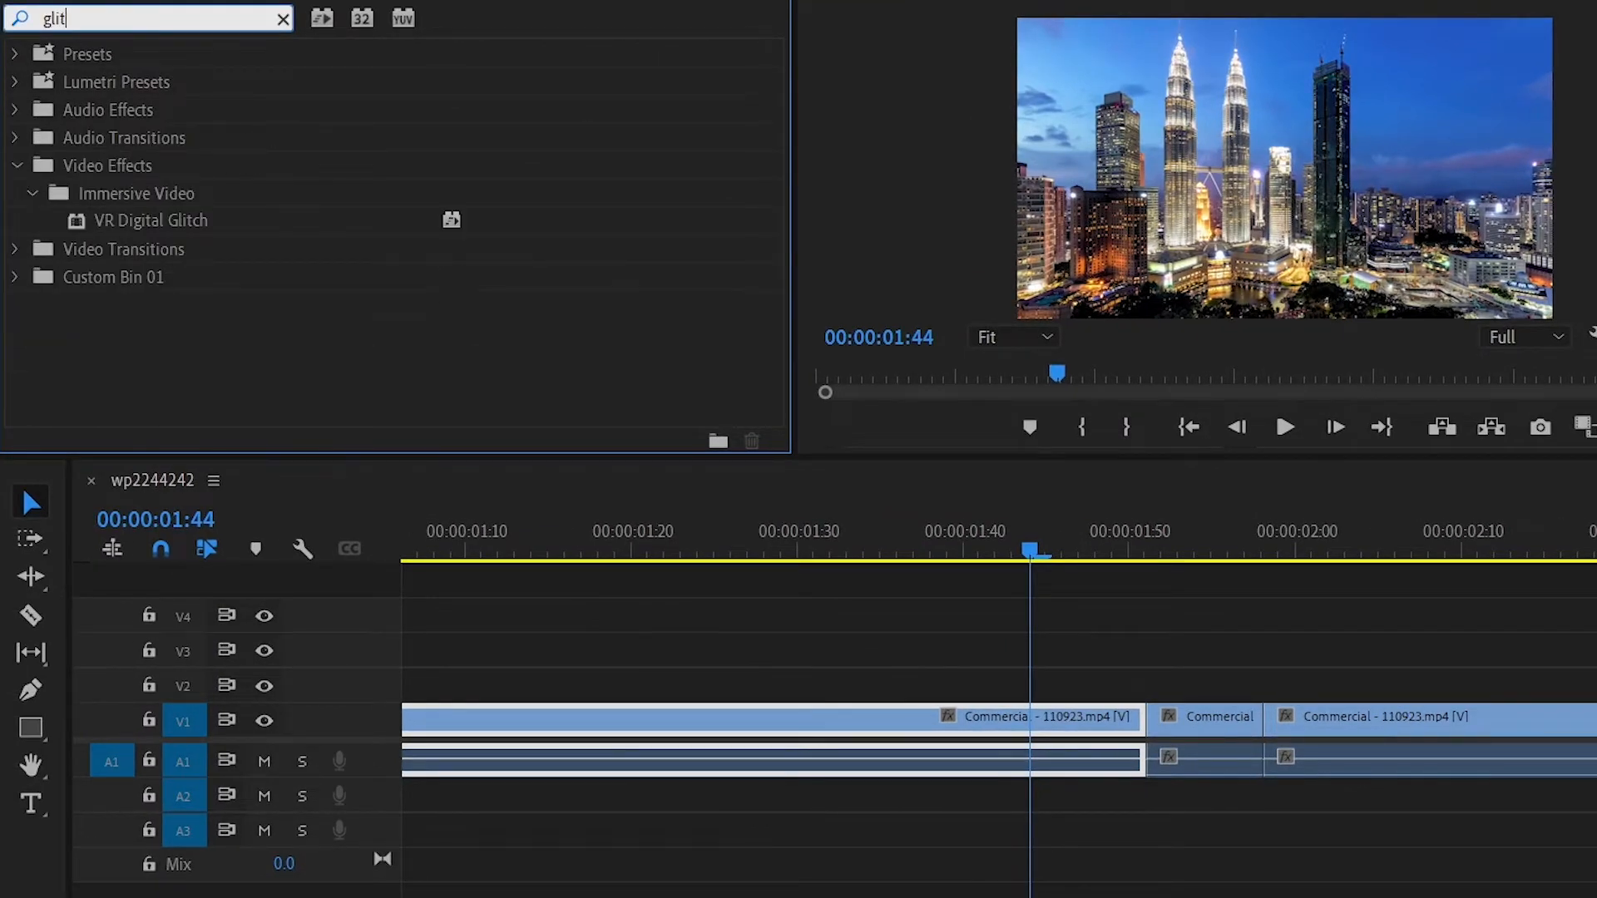